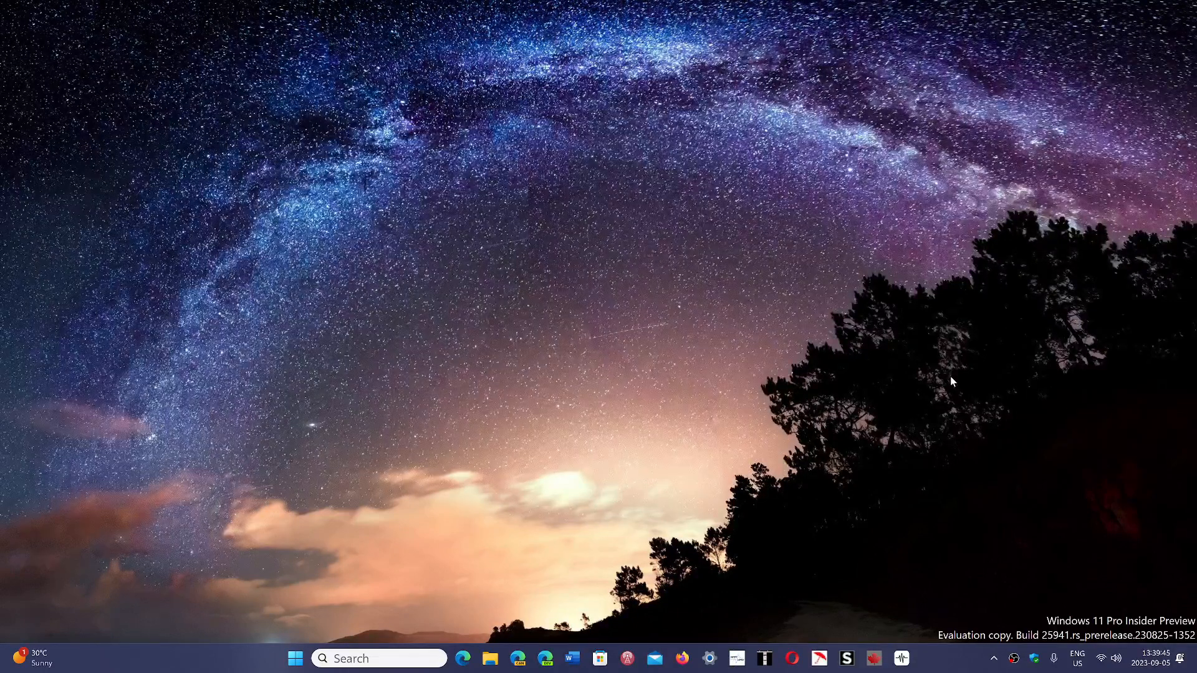
mouse_move(576, 488)
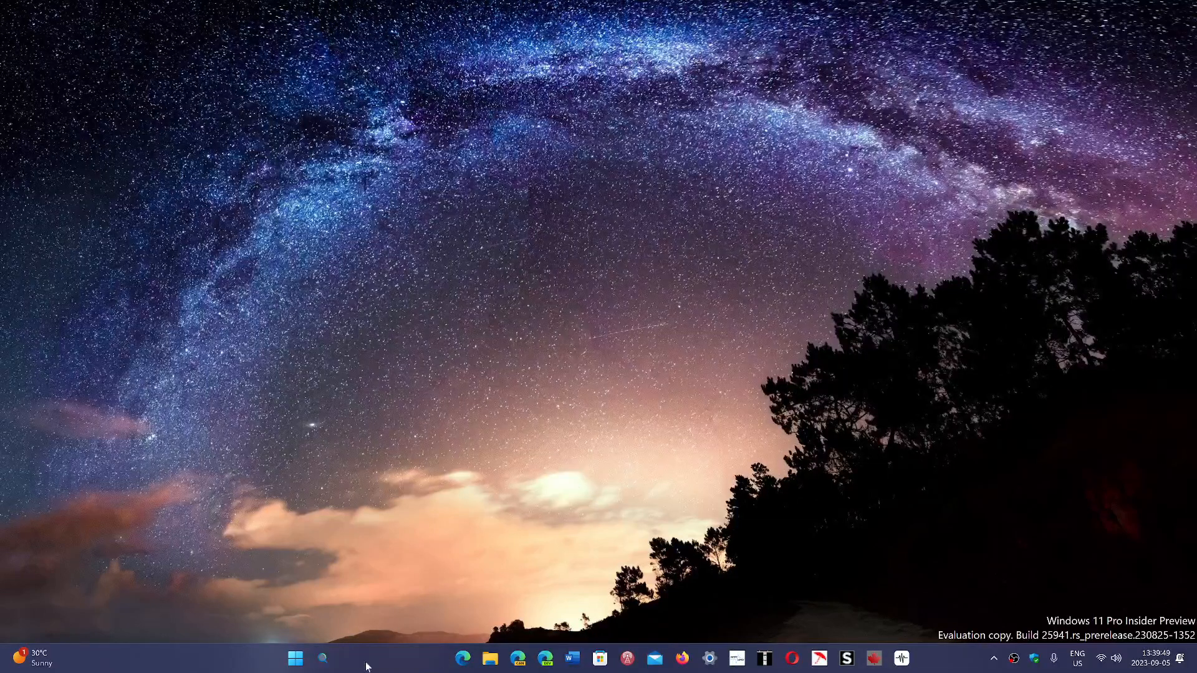
Step: Launch Google Chrome, landing on the Government of Canada weather page at meteo.gc.ca
left_click(296, 658)
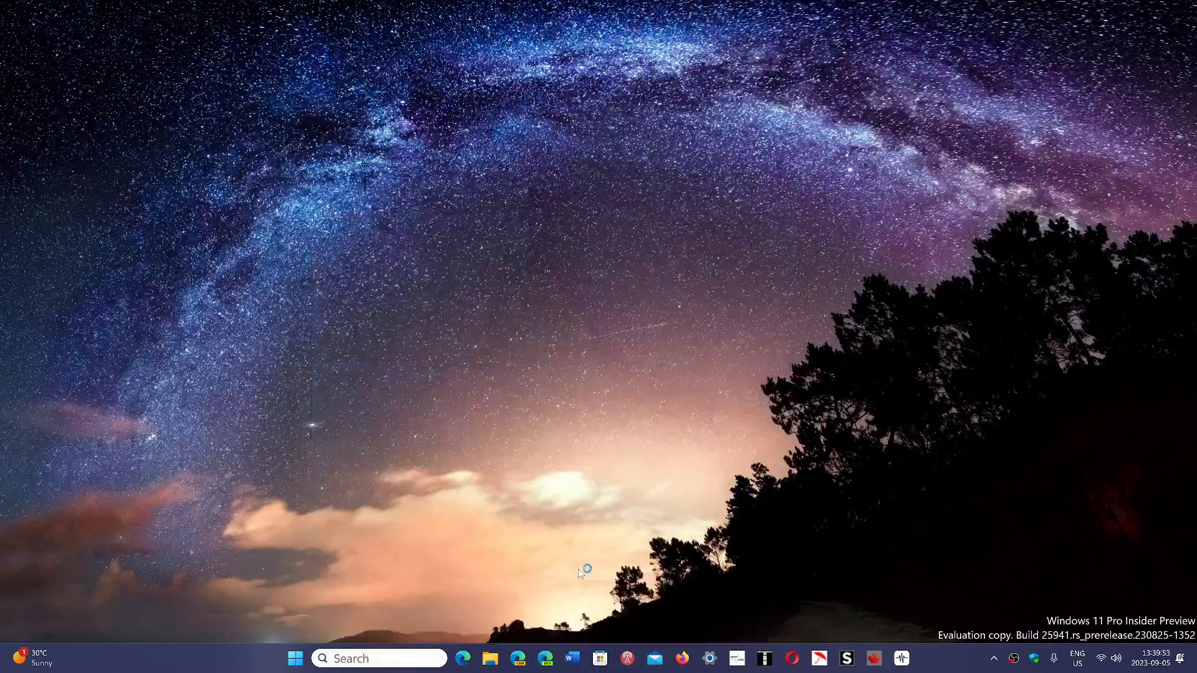
left_click(916, 659)
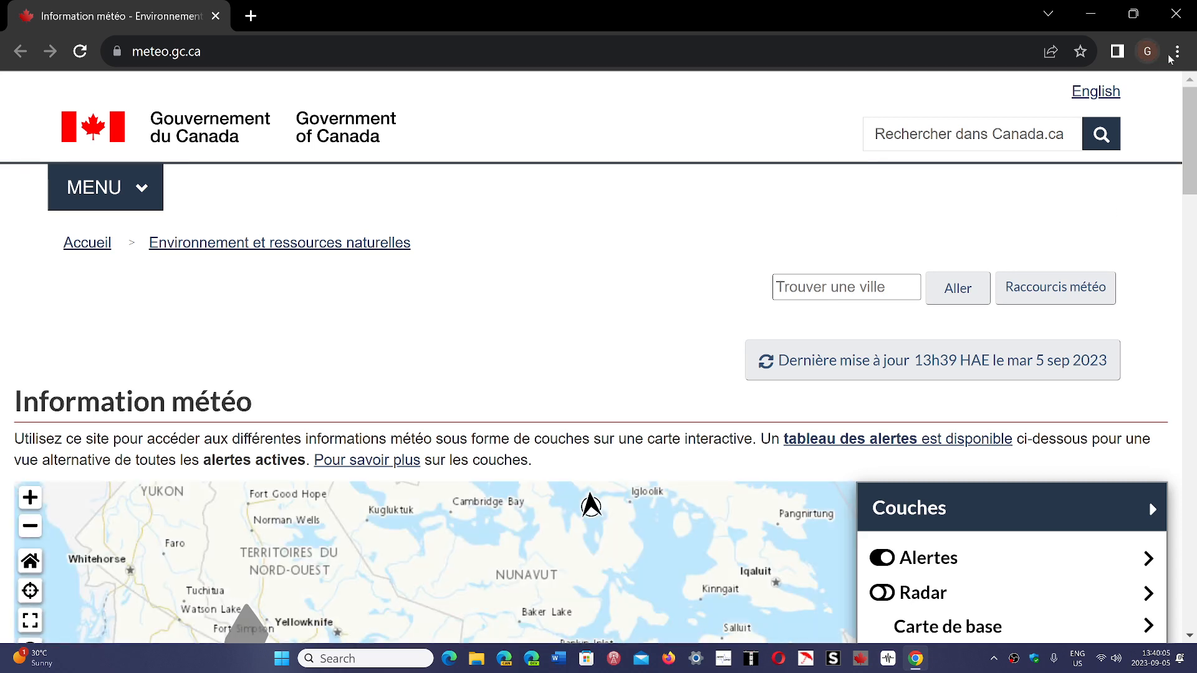
Step: From the three-dot menu choose Help > About Google Chrome, showing version 116.0.5845.180 up to date
left_click(1175, 51)
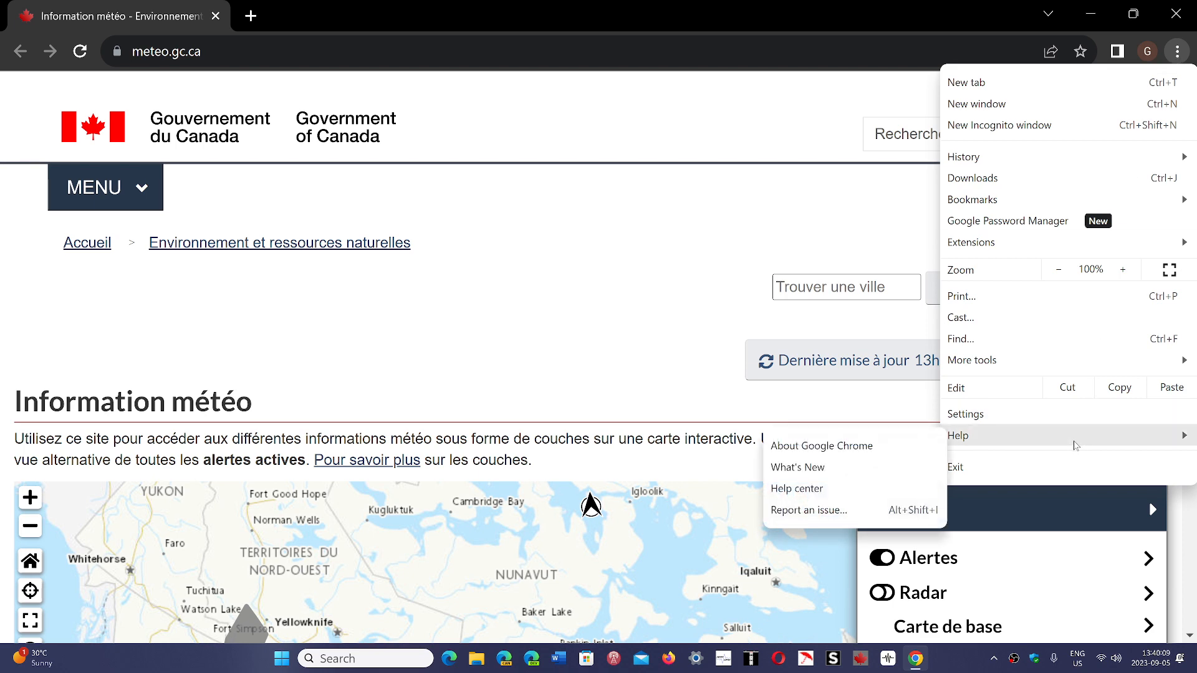
left_click(821, 446)
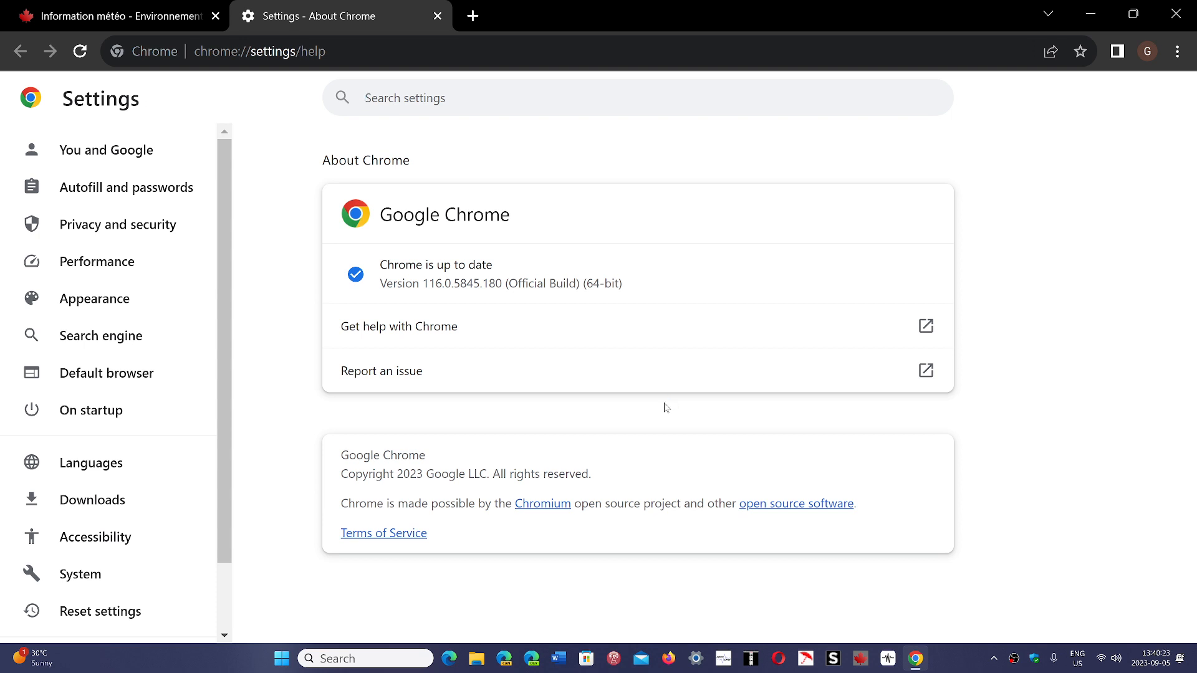
left_click(404, 97)
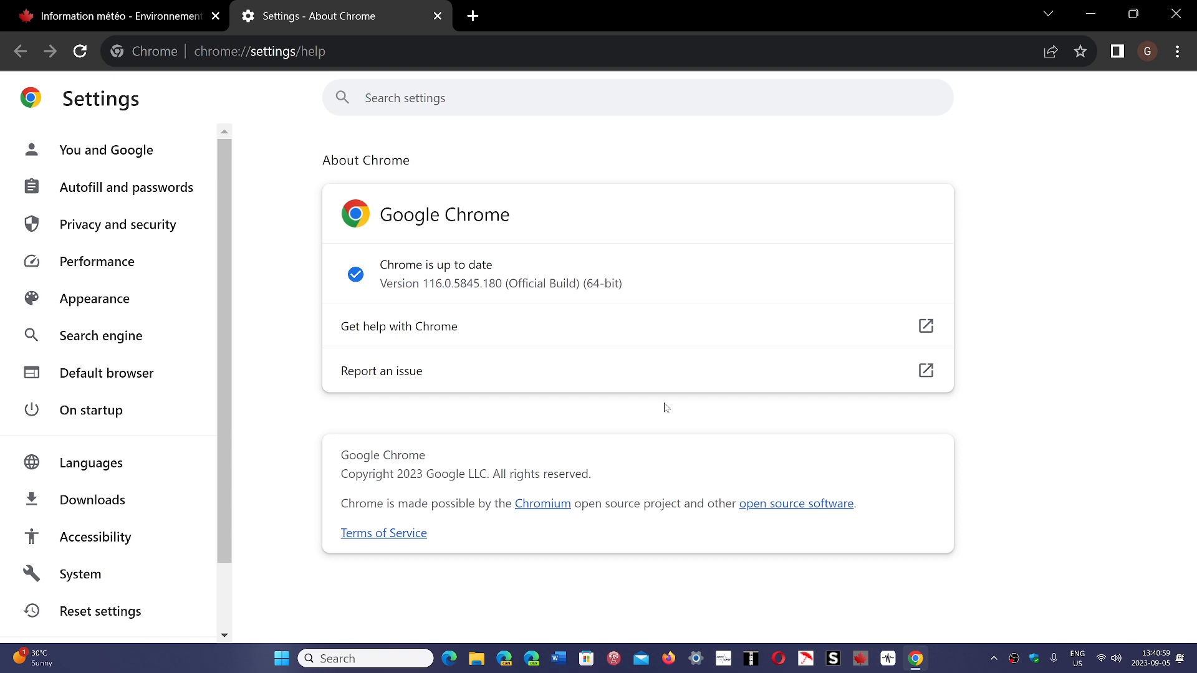
left_click(404, 97)
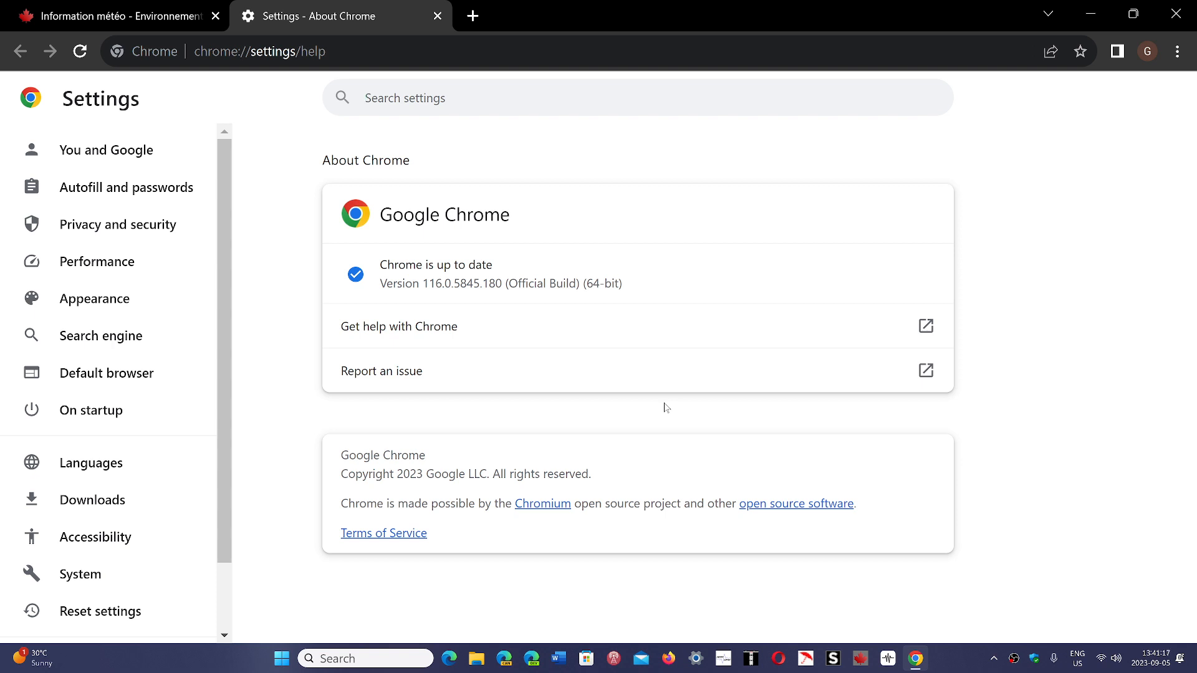
left_click(404, 97)
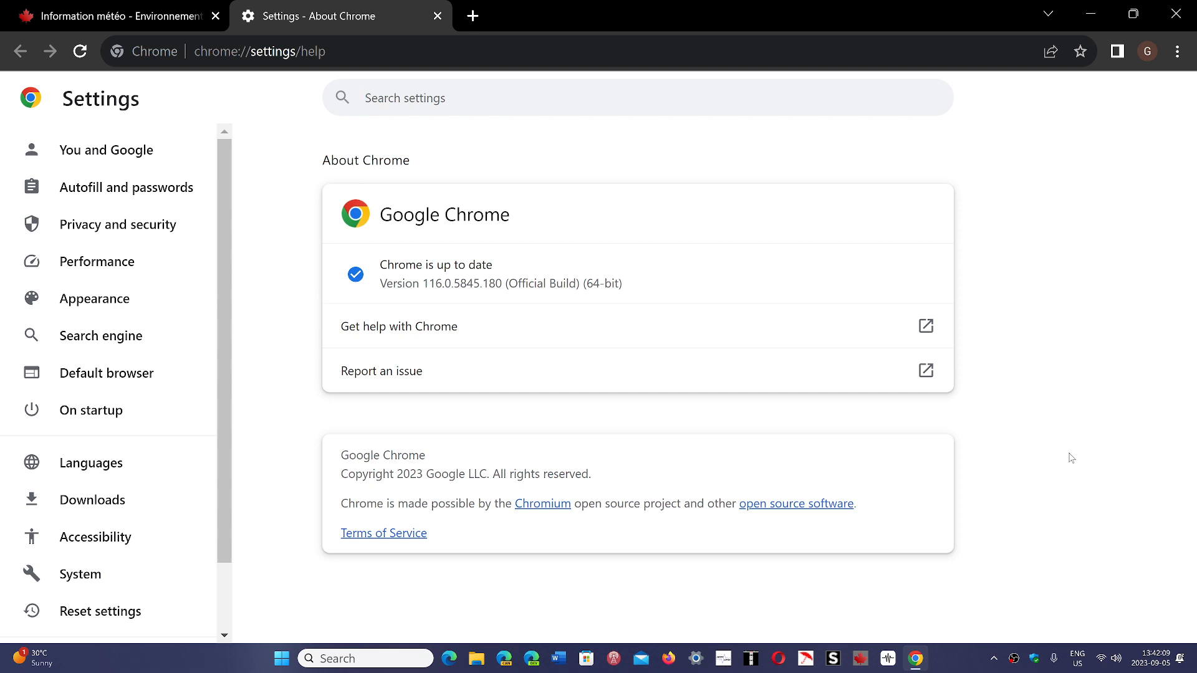
left_click(404, 97)
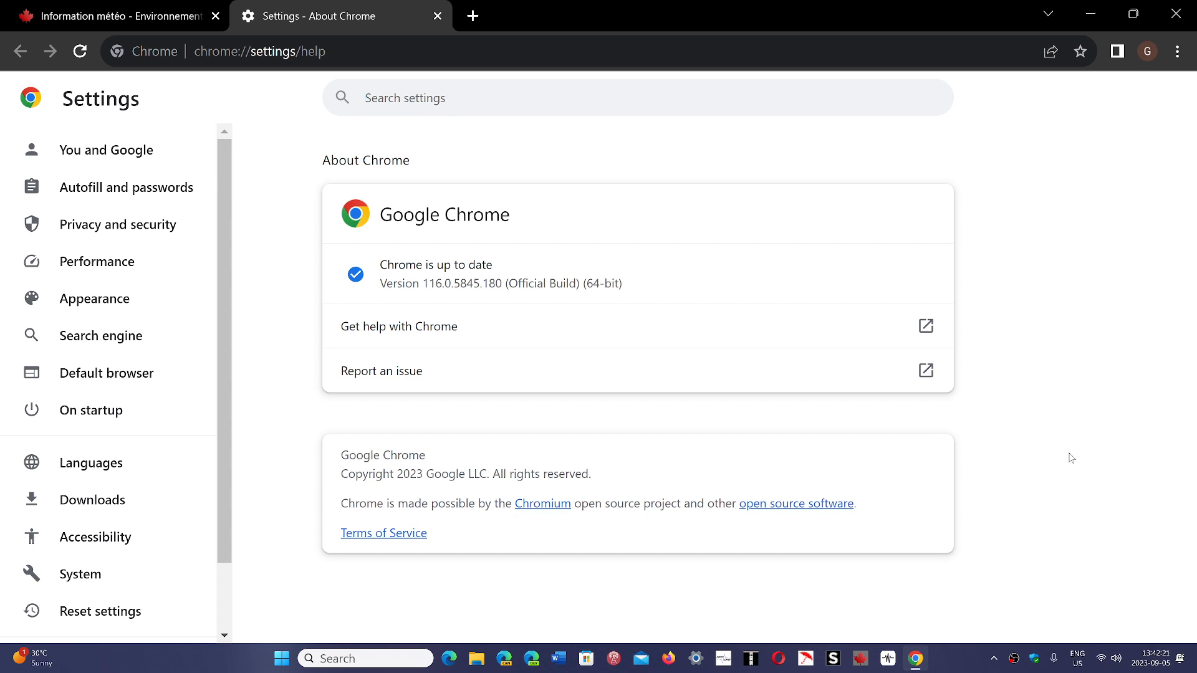
mouse_move(1044, 442)
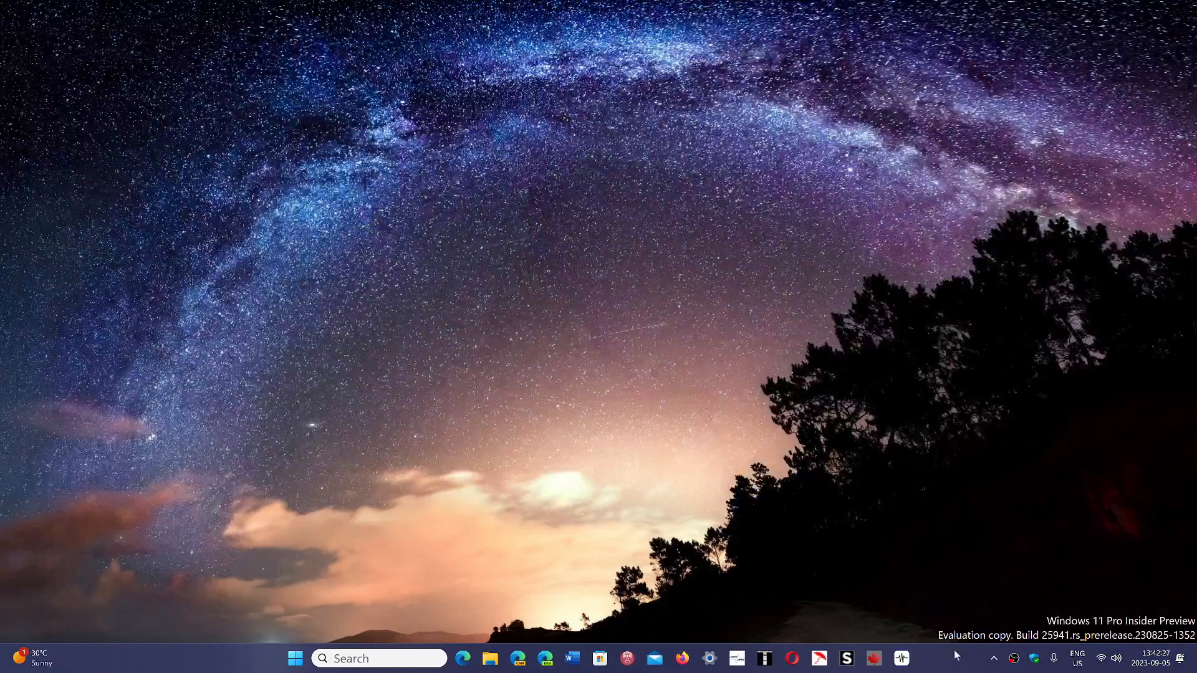
mouse_move(942, 669)
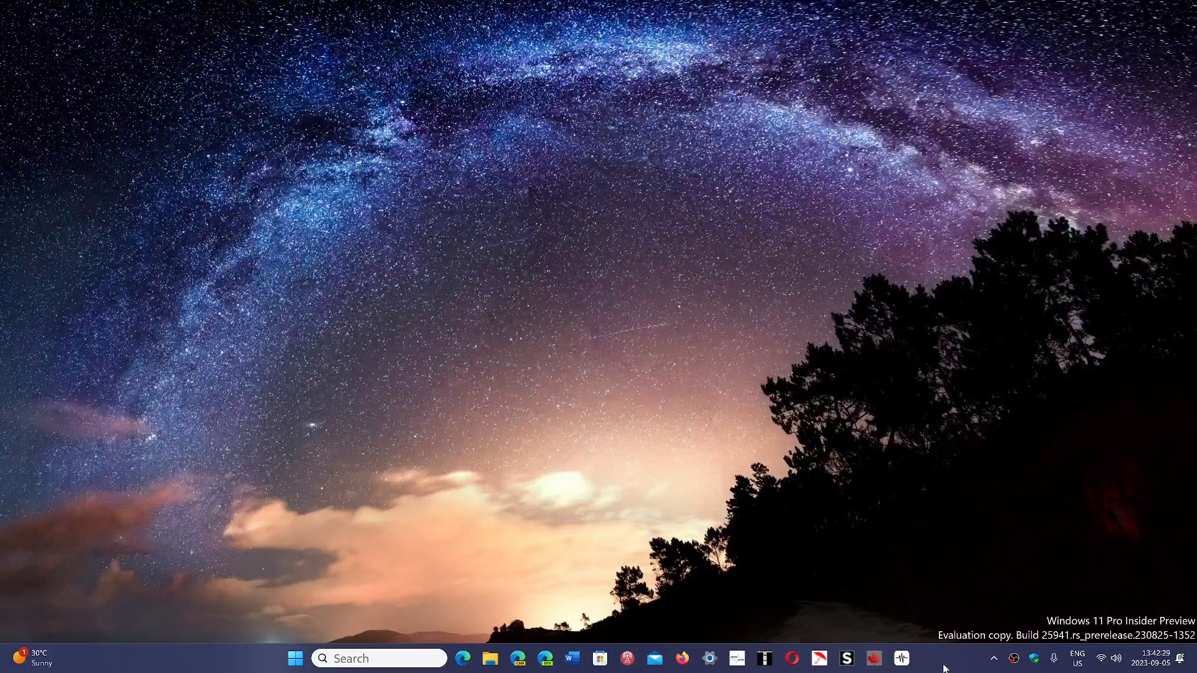